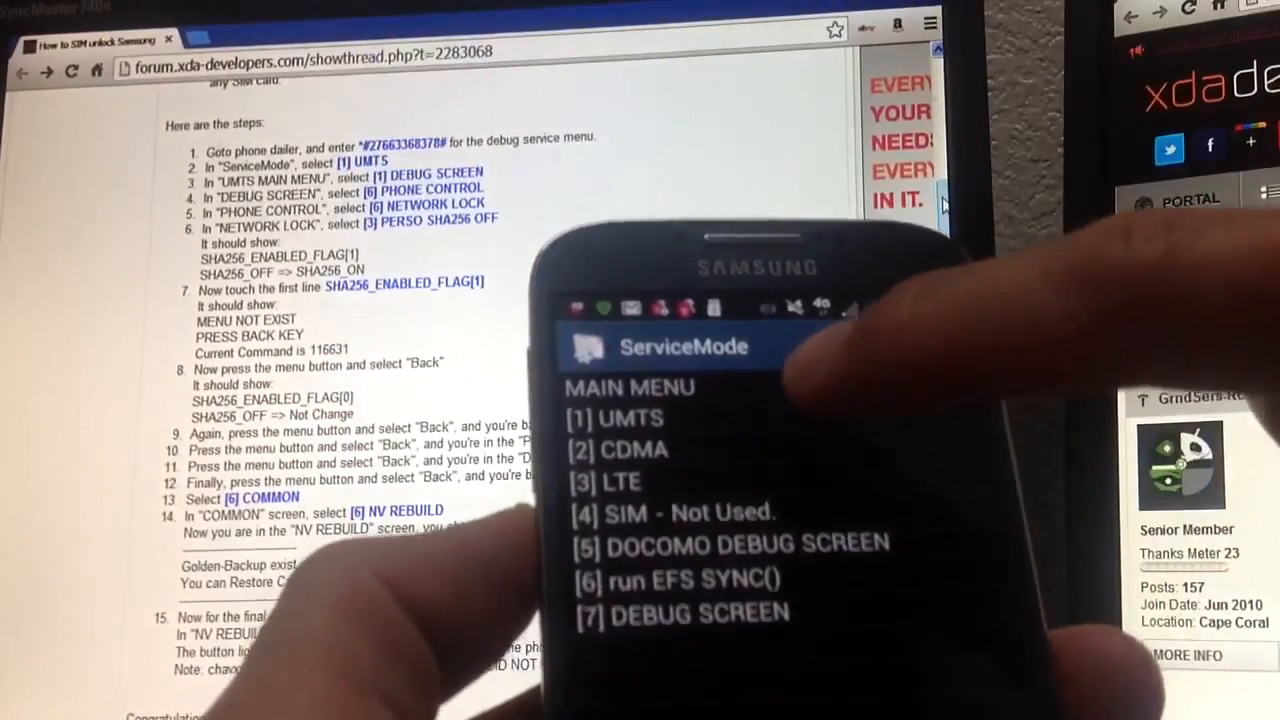
Step: Enter the UMTS section and continue into the Phone Control options
click(616, 418)
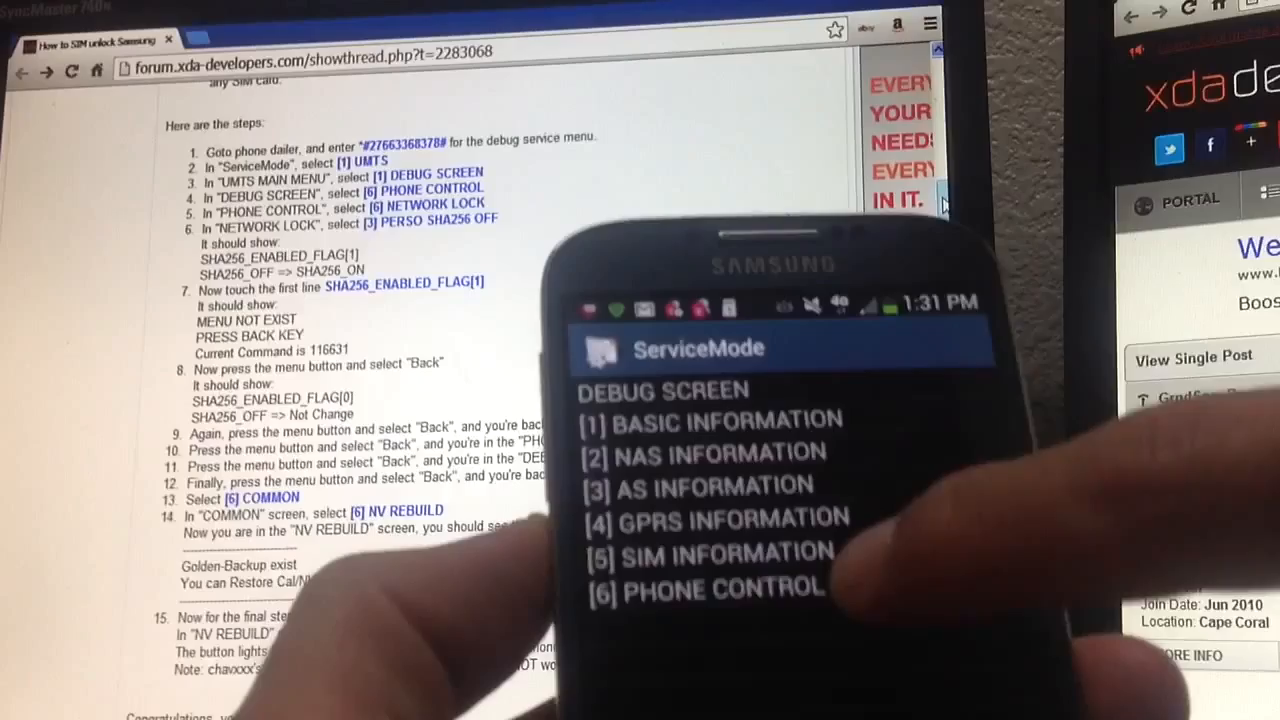
click(710, 588)
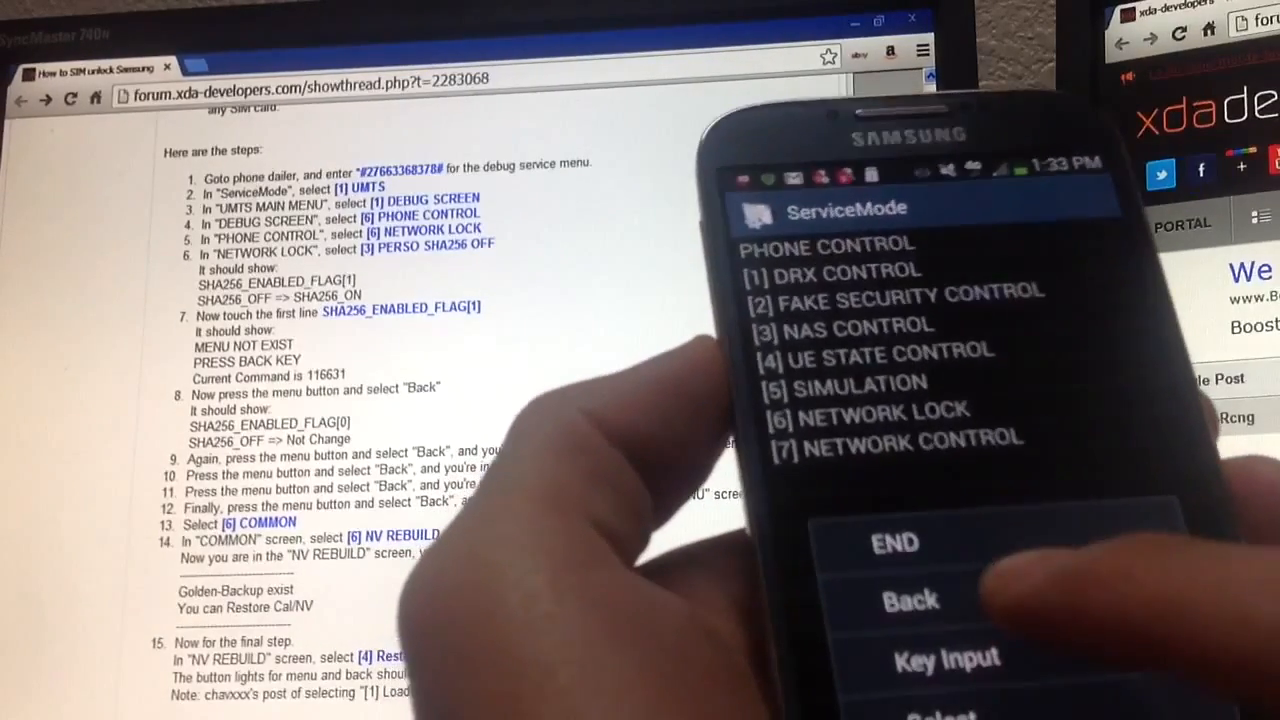
Step: Back out one screen in the service menu toward the Phone Control list
click(912, 600)
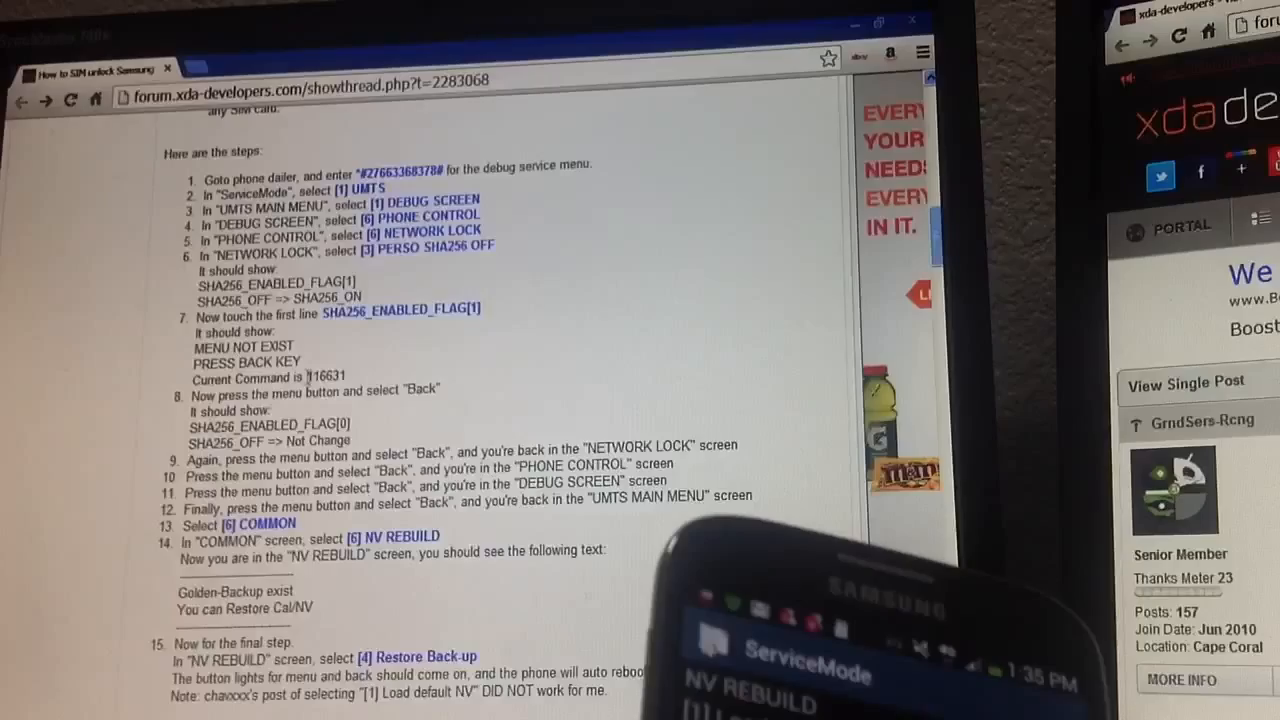
double_click(324, 376)
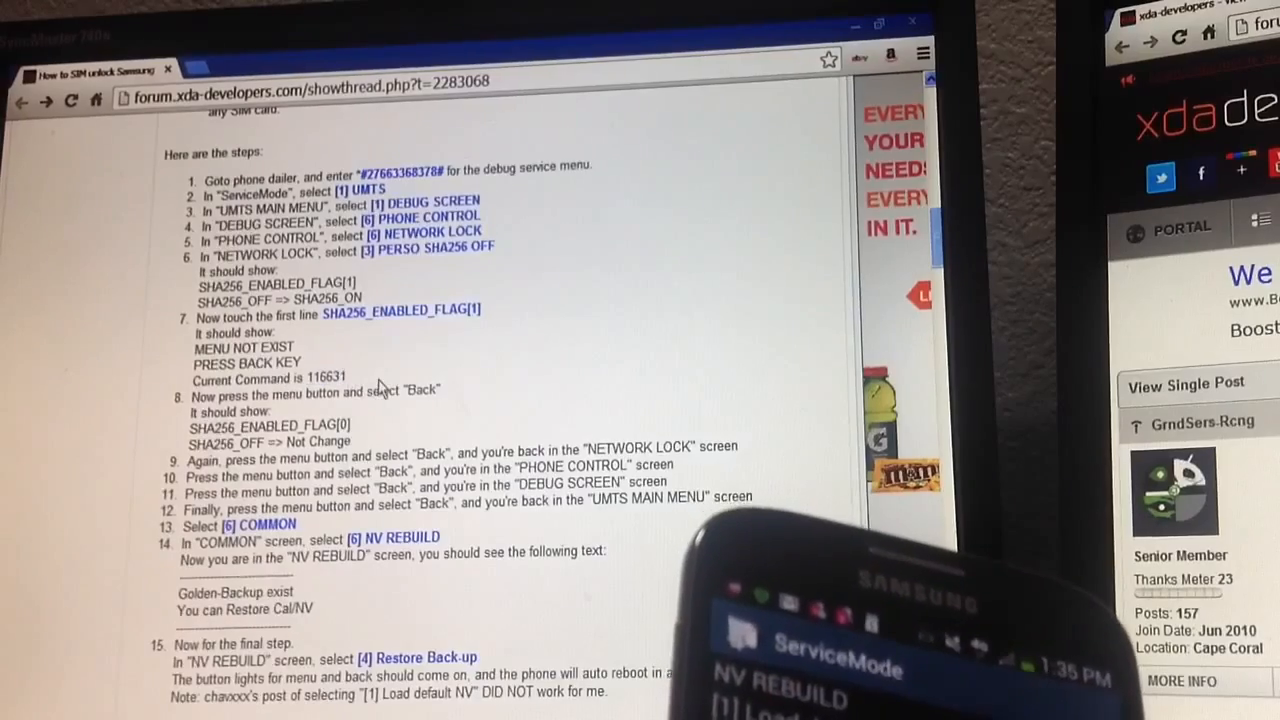
double_click(330, 378)
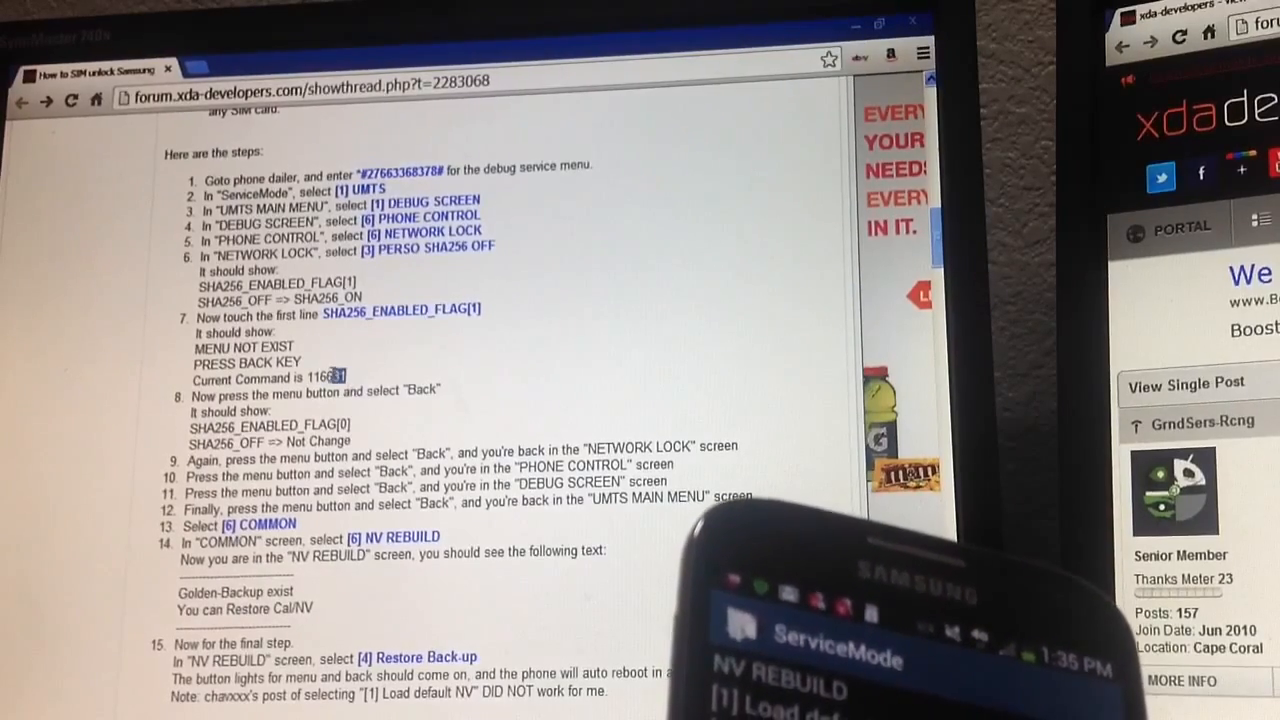